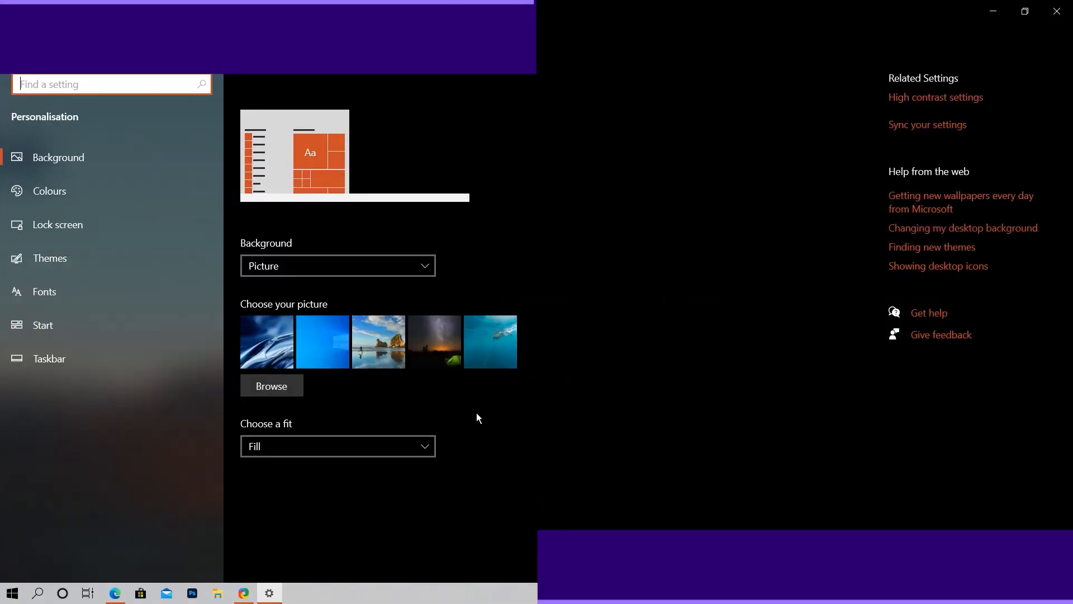
Step: Set the default Windows mode to Dark on the Colours settings page
{"action": "left_click", "coordinate": [49, 191]}
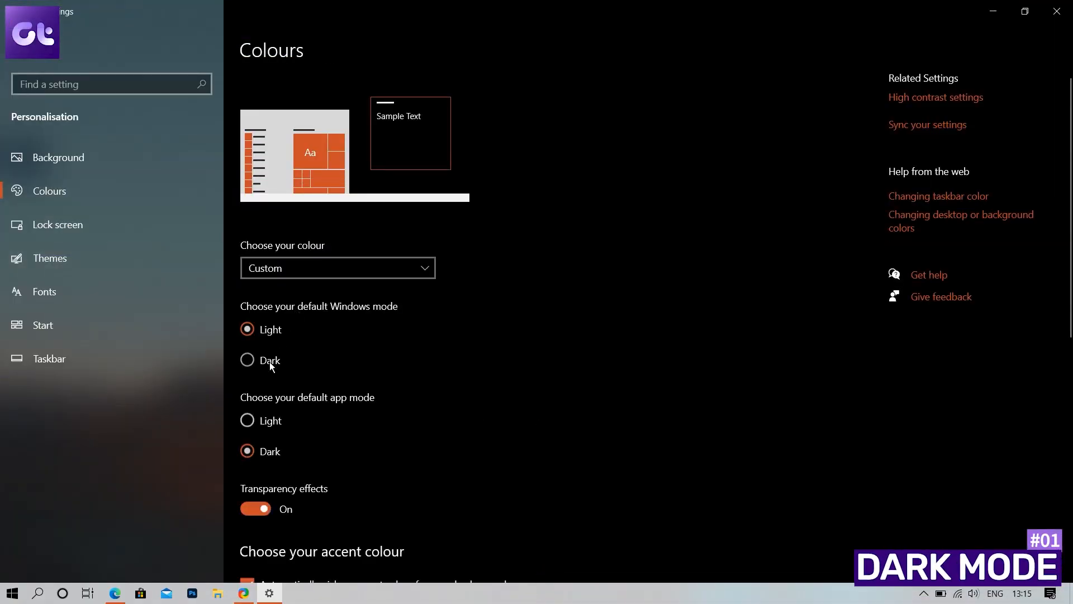
{"action": "left_click", "coordinate": [246, 359]}
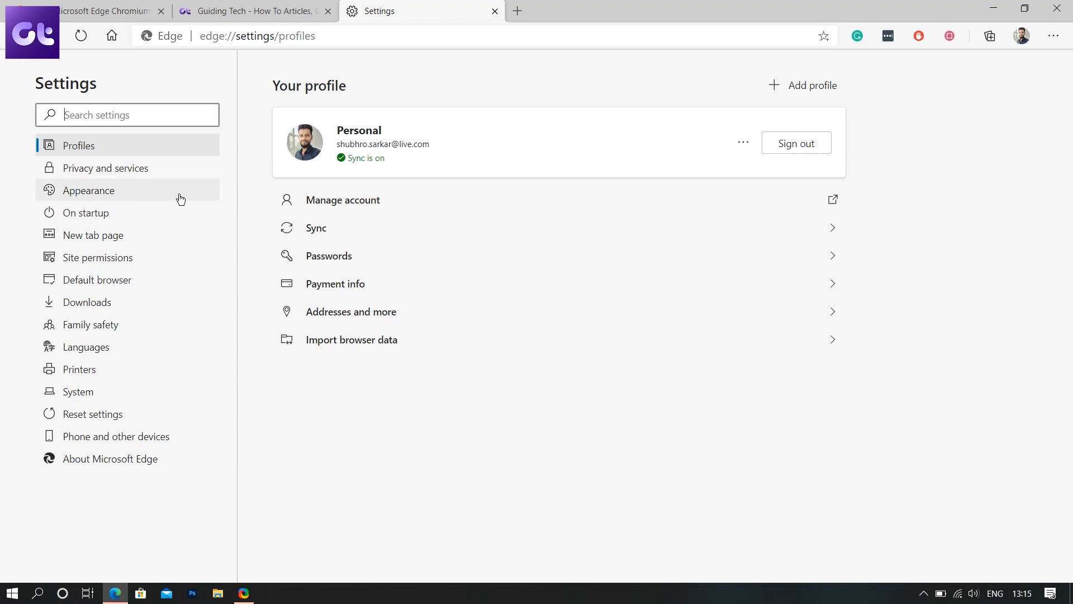
Step: Open Edge's Appearance settings to show the Default theme dropdown
{"action": "left_click", "coordinate": [87, 190]}
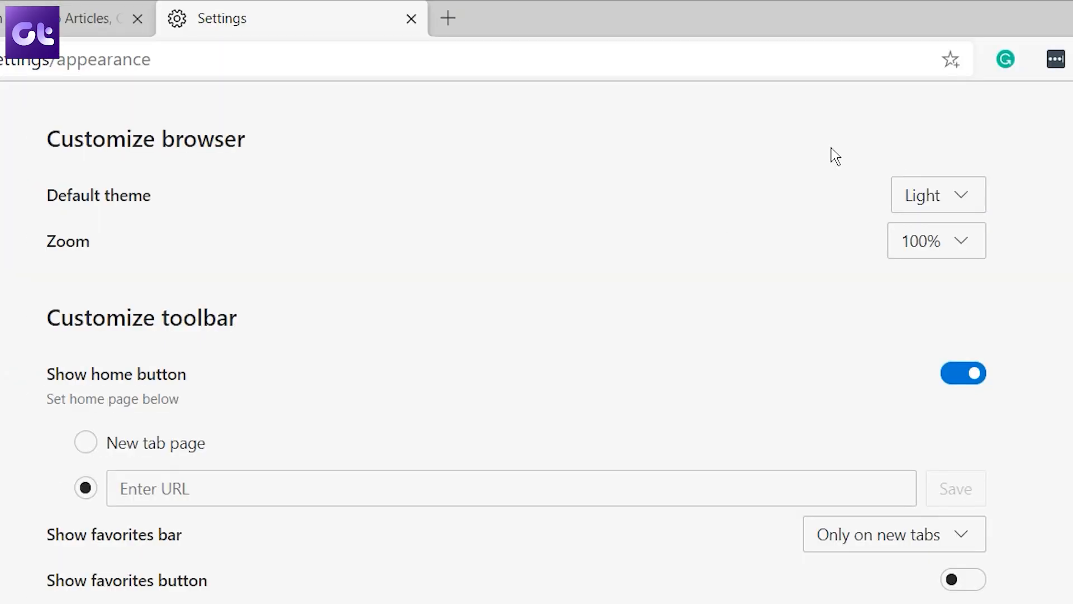
{"action": "mouse_move", "coordinate": [965, 205]}
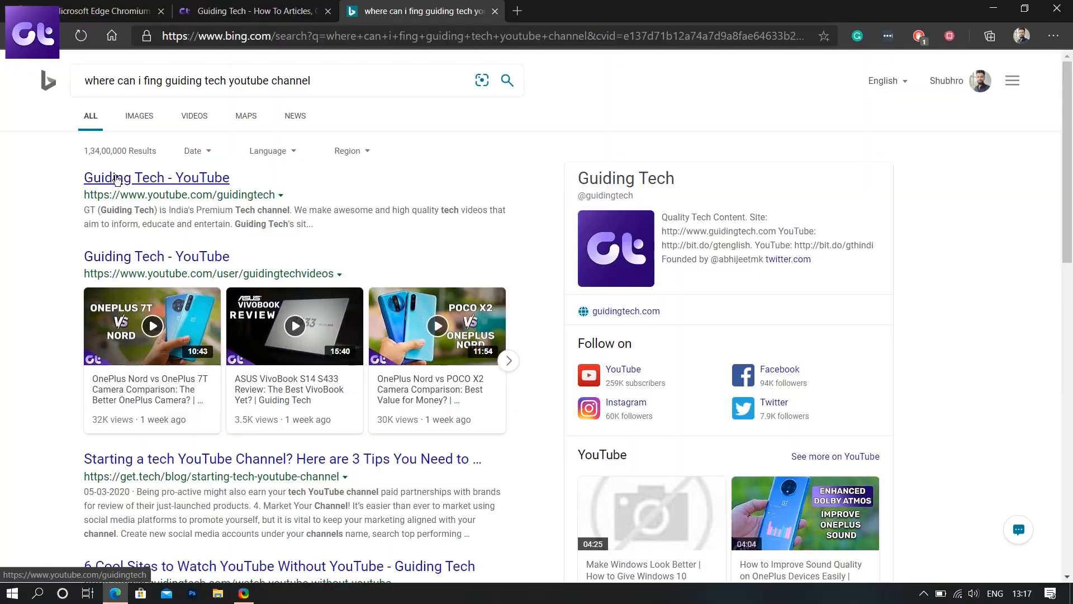
Step: Set Google as the address bar search engine under Privacy and services, then open a new tab
{"action": "left_click", "coordinate": [156, 177]}
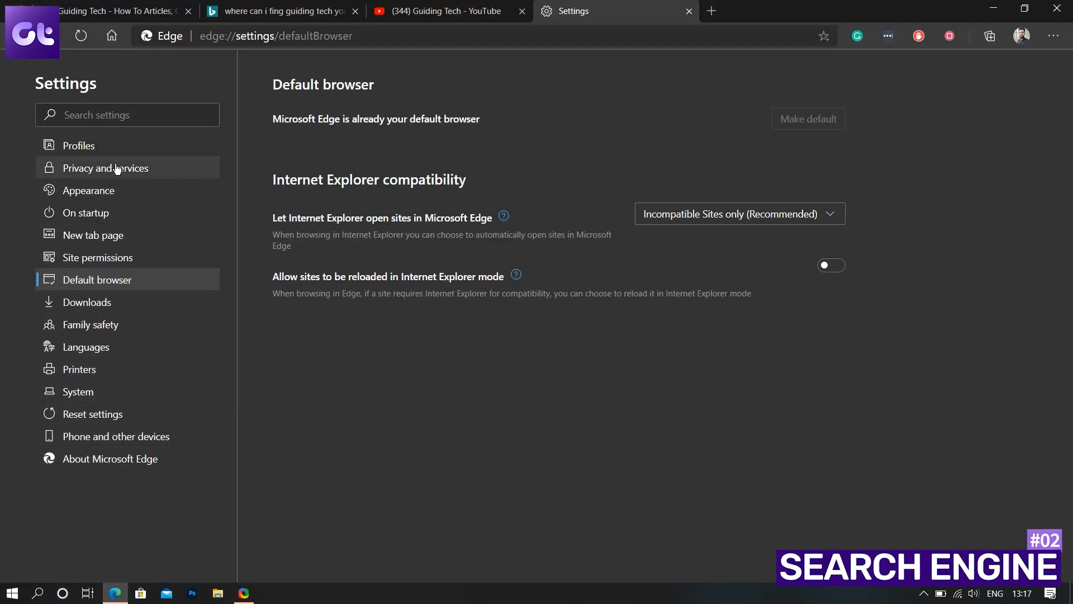
{"action": "left_click", "coordinate": [104, 168]}
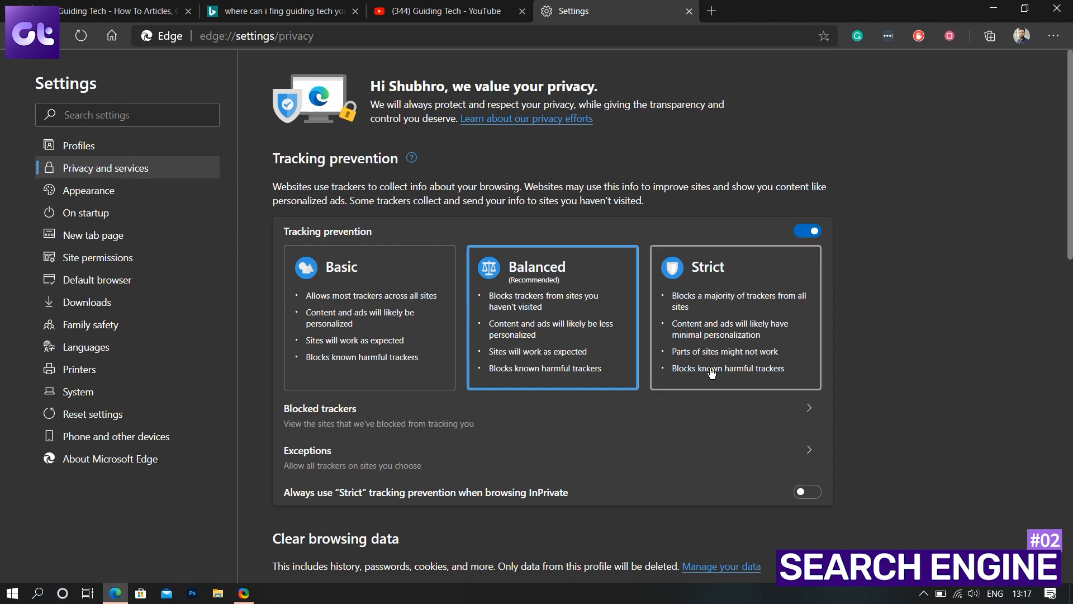
{"action": "left_click", "coordinate": [758, 178]}
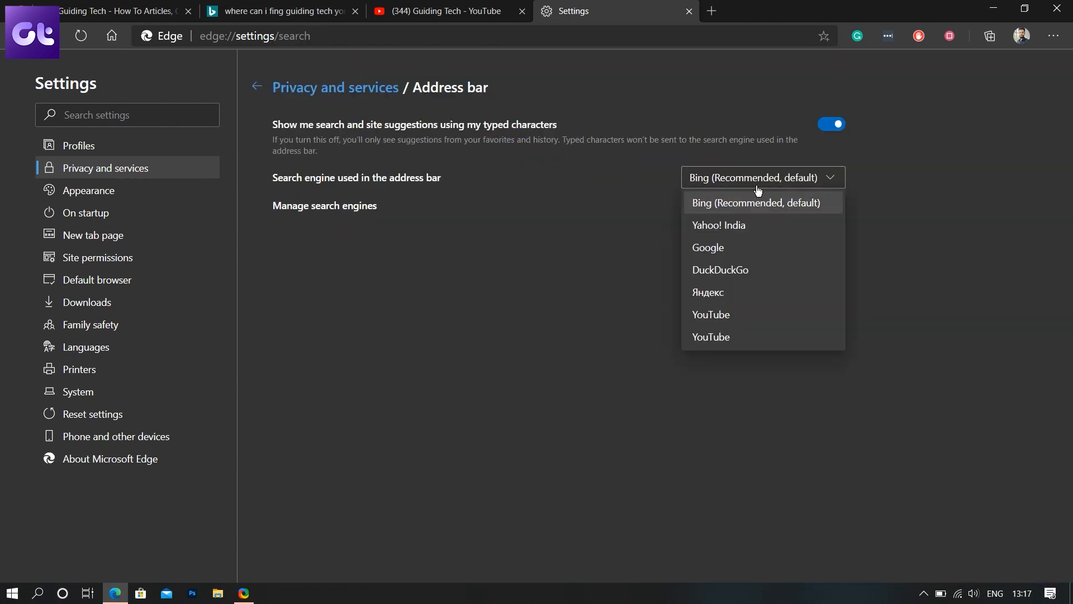
{"action": "left_click", "coordinate": [707, 247]}
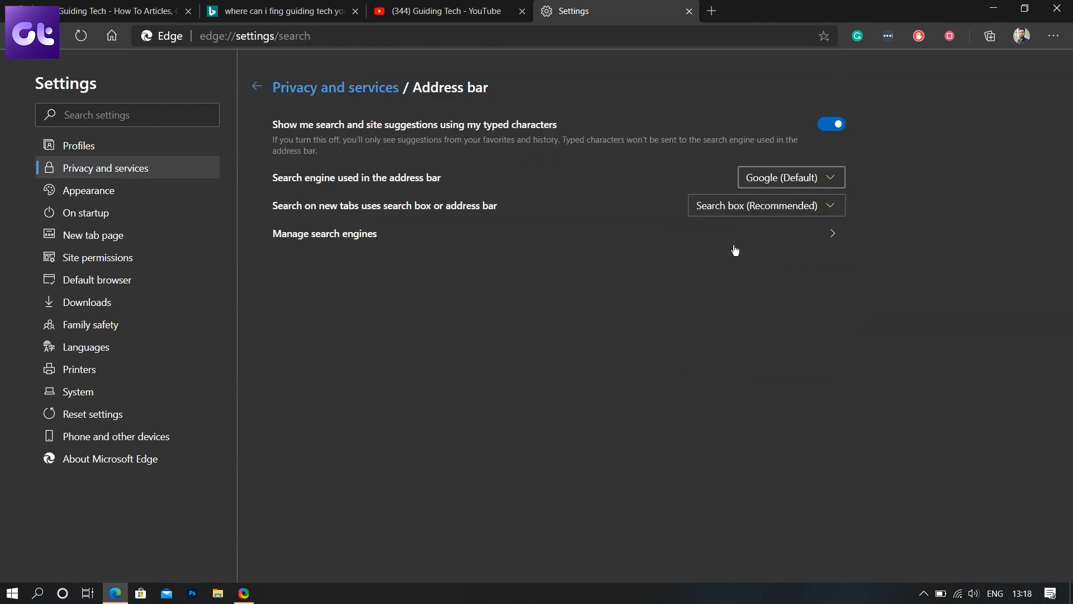
{"action": "left_click", "coordinate": [281, 11]}
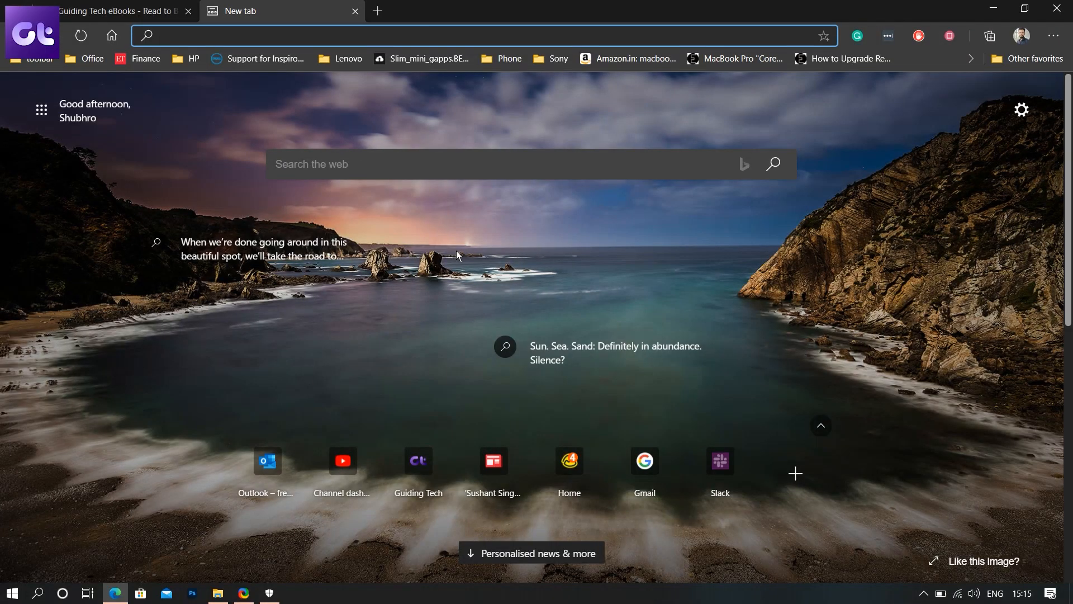
Step: Bring the Personalised news & more feed into view and scroll through it
{"action": "left_click", "coordinate": [530, 552]}
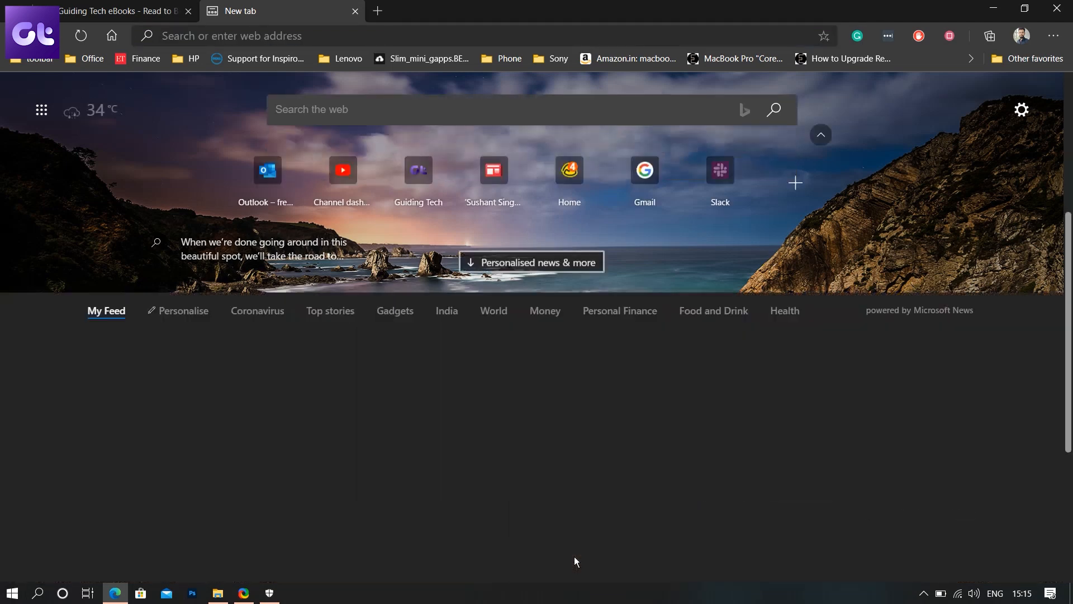
{"action": "left_click", "coordinate": [530, 262]}
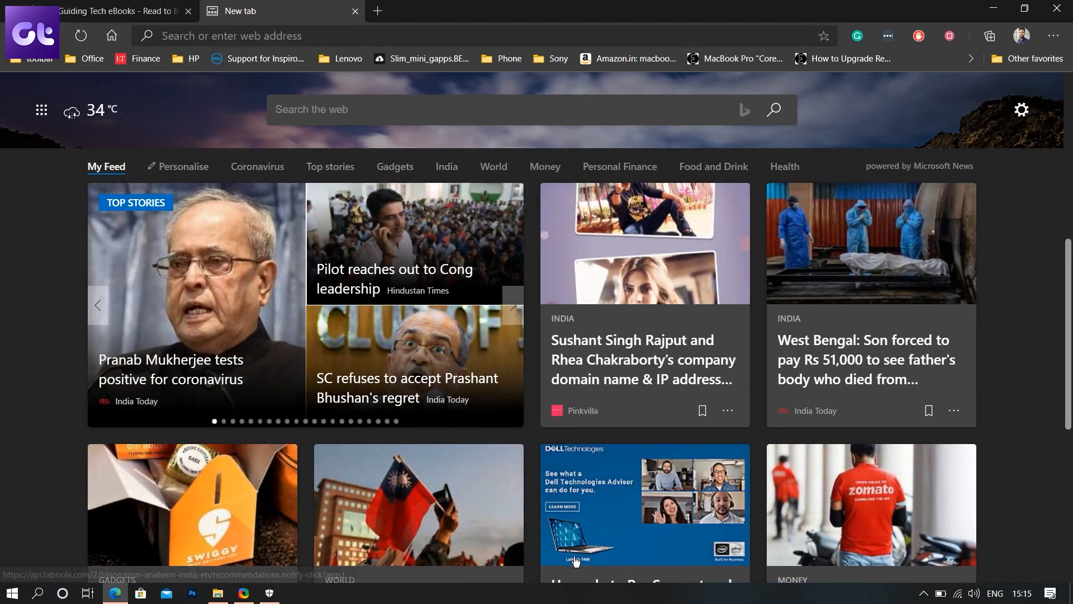
{"action": "scroll", "scroll_direction": "down", "scroll_amount": 3}
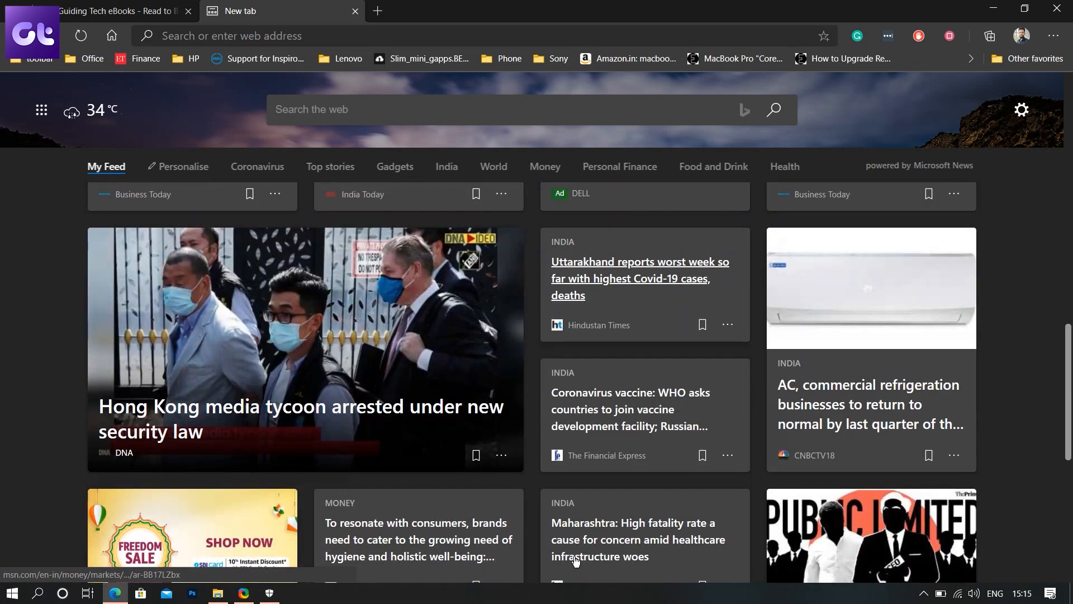
{"action": "mouse_move", "coordinate": [277, 391]}
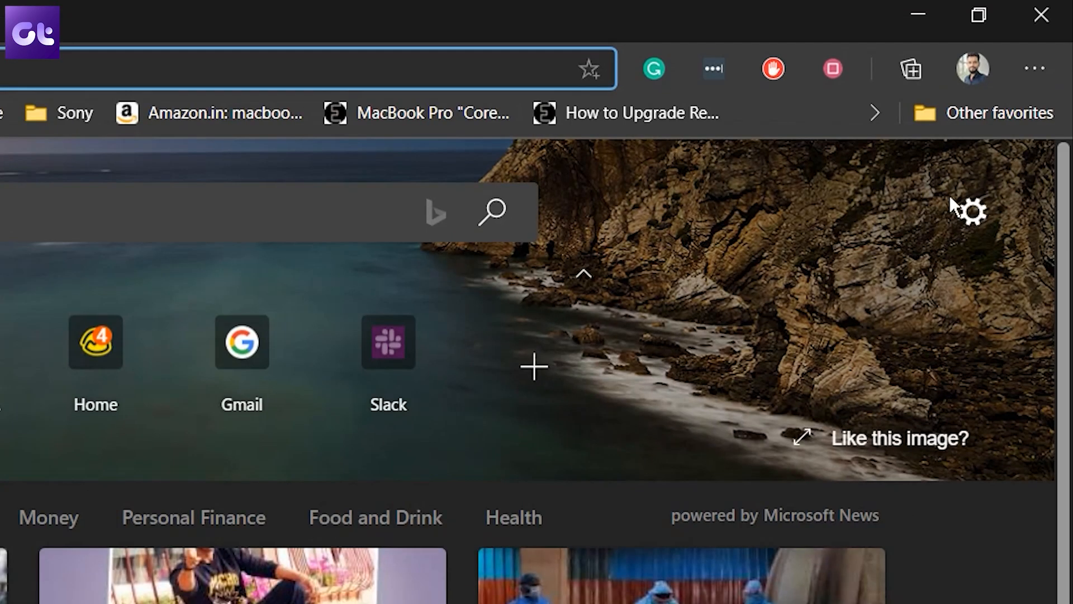
Step: Switch the new tab page layout to Focused, then to Inspirational
{"action": "left_click", "coordinate": [970, 211]}
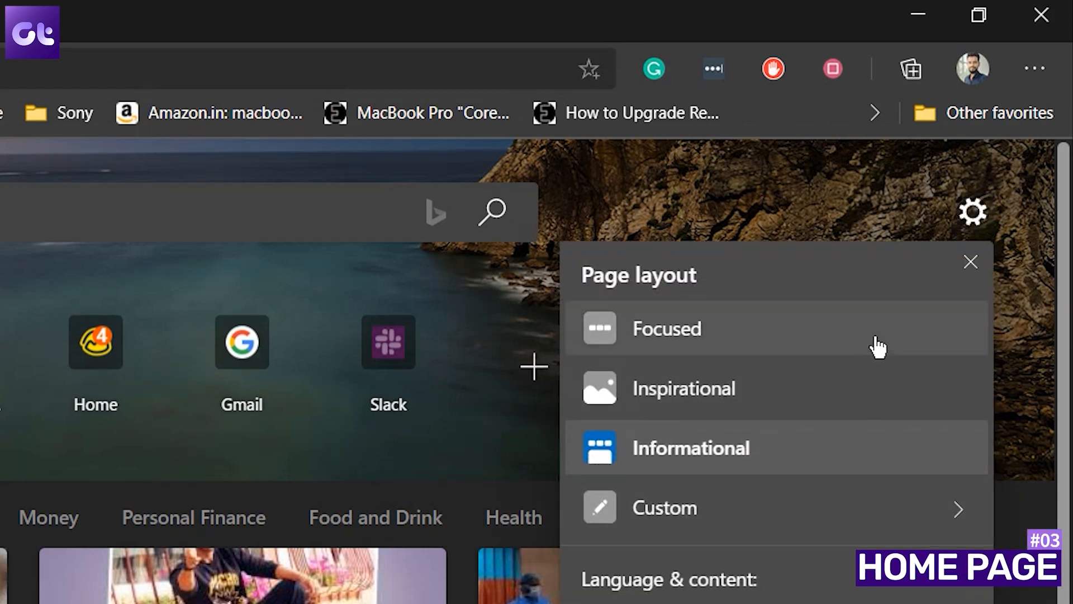
{"action": "left_click", "coordinate": [667, 328]}
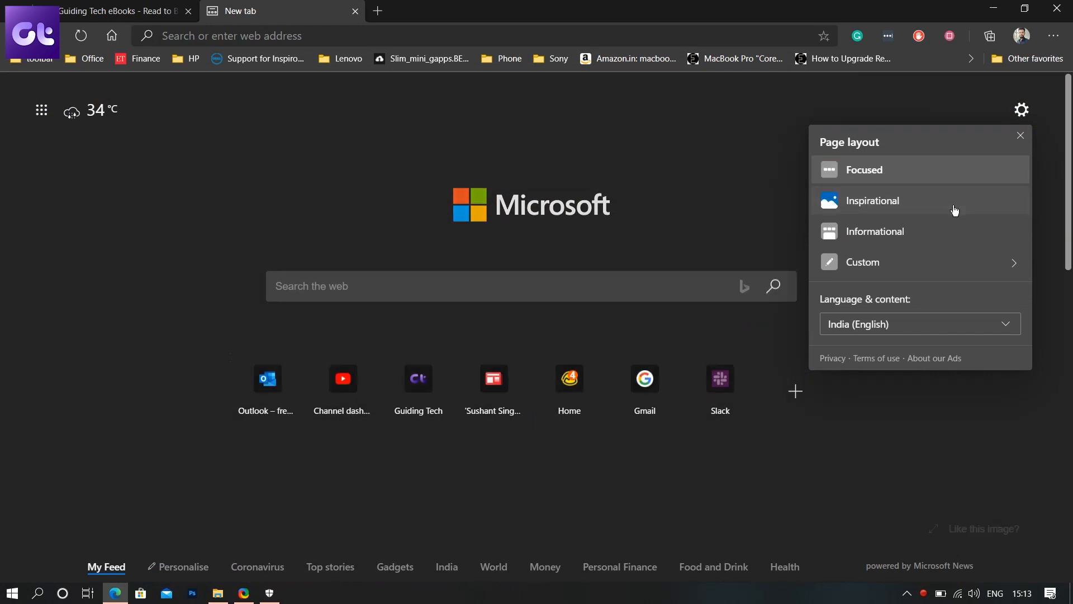
{"action": "left_click", "coordinate": [872, 201]}
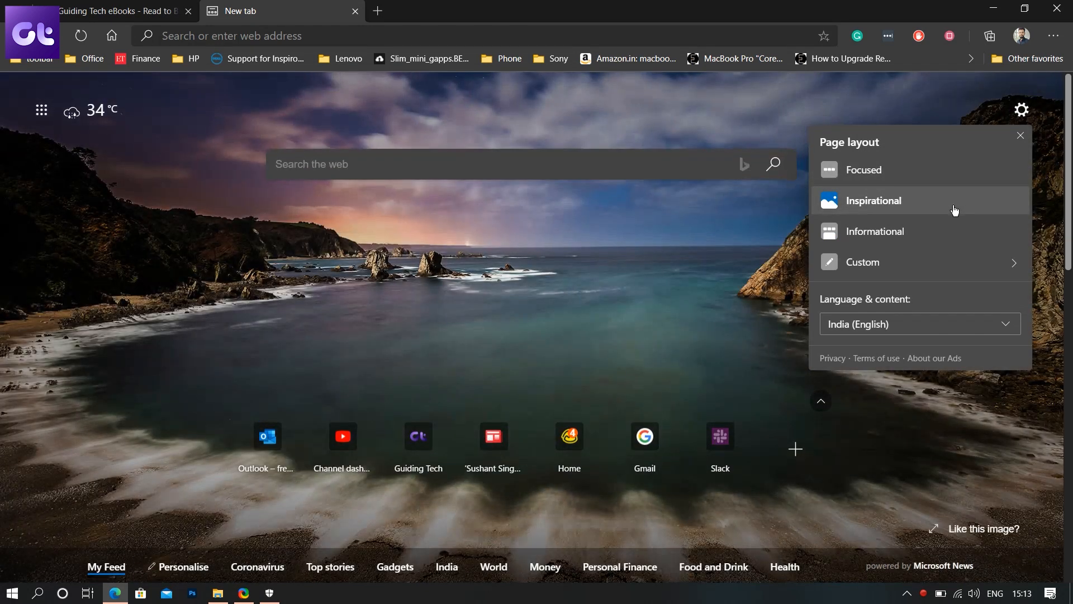
{"action": "left_click", "coordinate": [874, 231]}
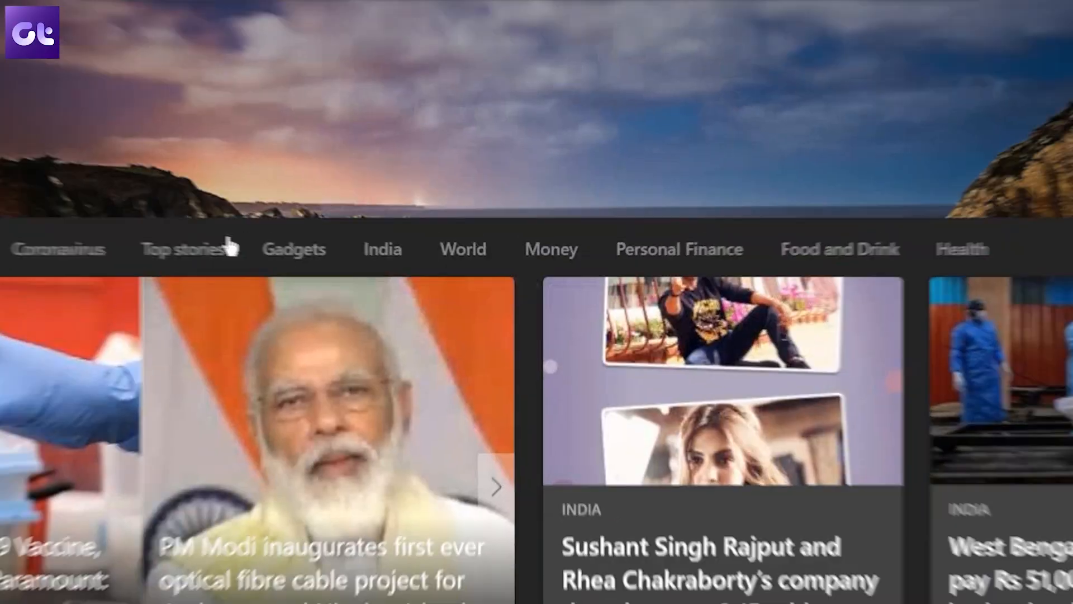
Step: Open Personalise on the new tab page and browse the News interest topics
{"action": "scroll", "scroll_direction": "down", "scroll_amount": 3}
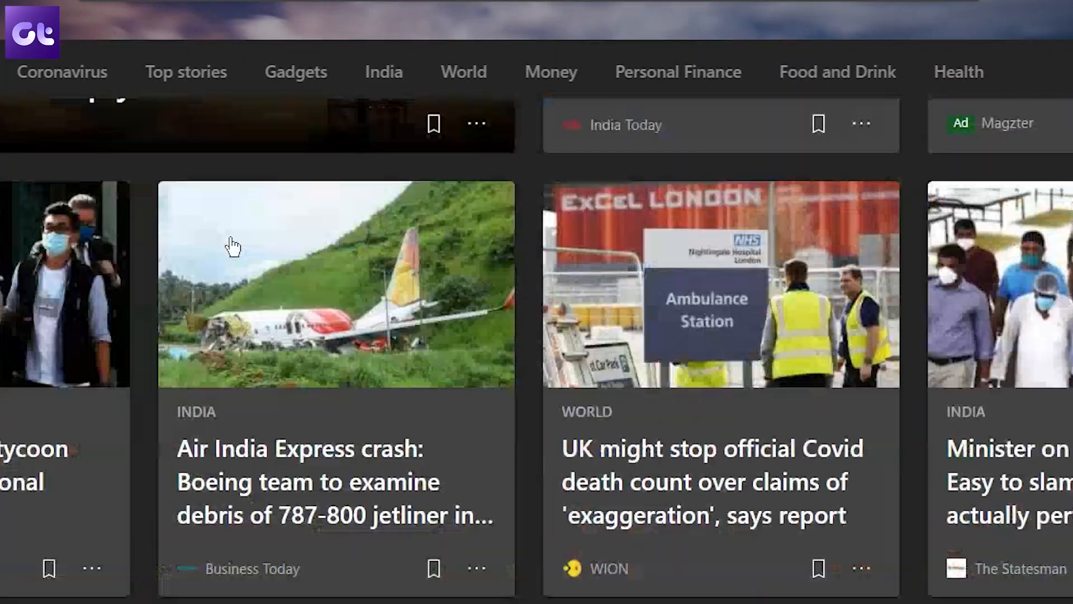
{"action": "scroll", "scroll_direction": "down", "scroll_amount": 3}
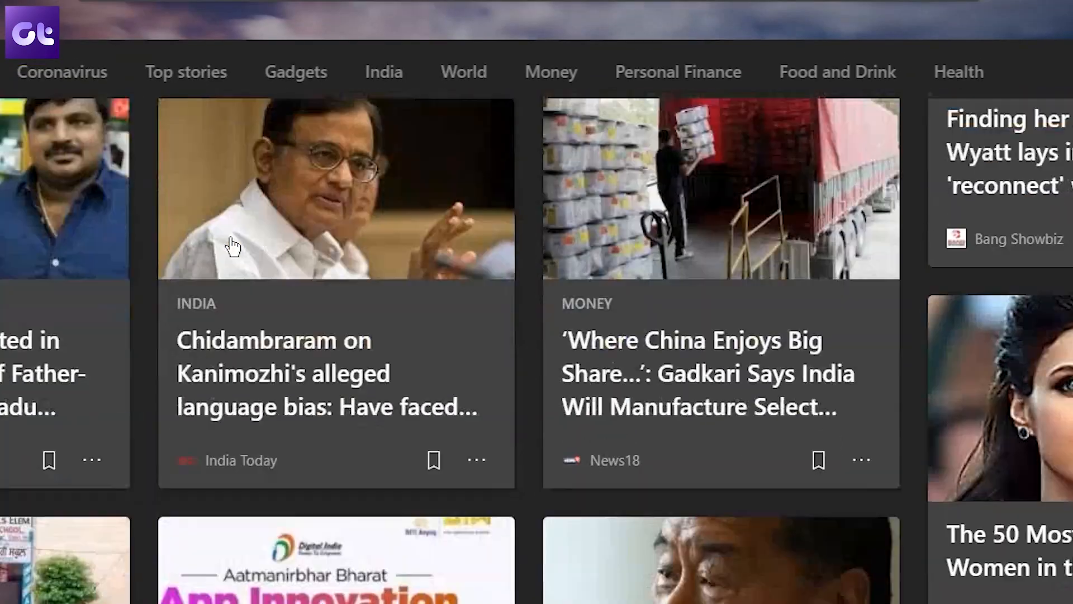
{"action": "scroll", "scroll_direction": "down", "scroll_amount": 3}
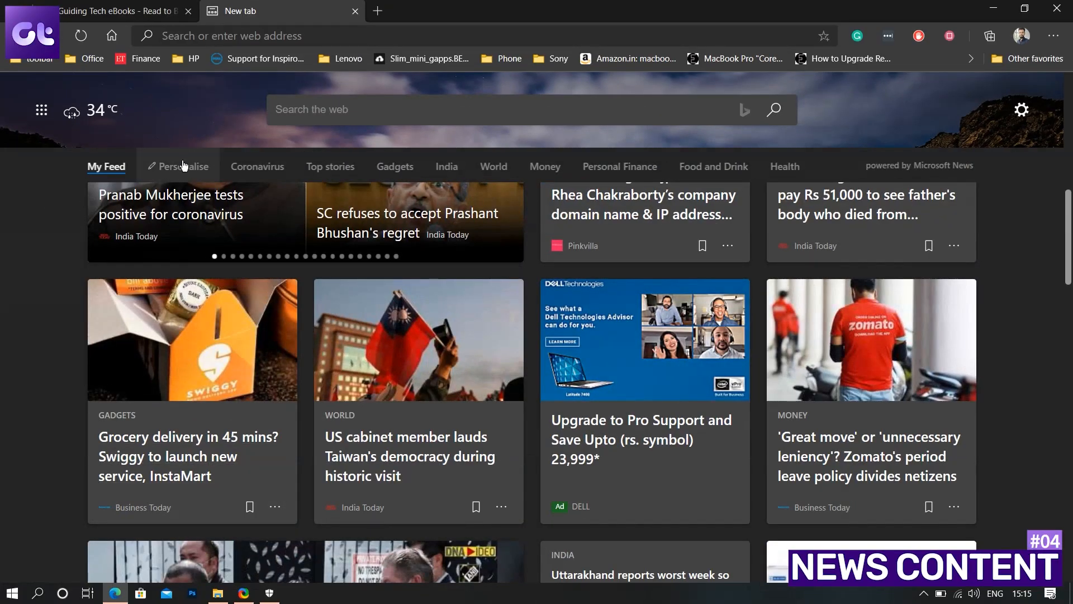
{"action": "left_click", "coordinate": [183, 167]}
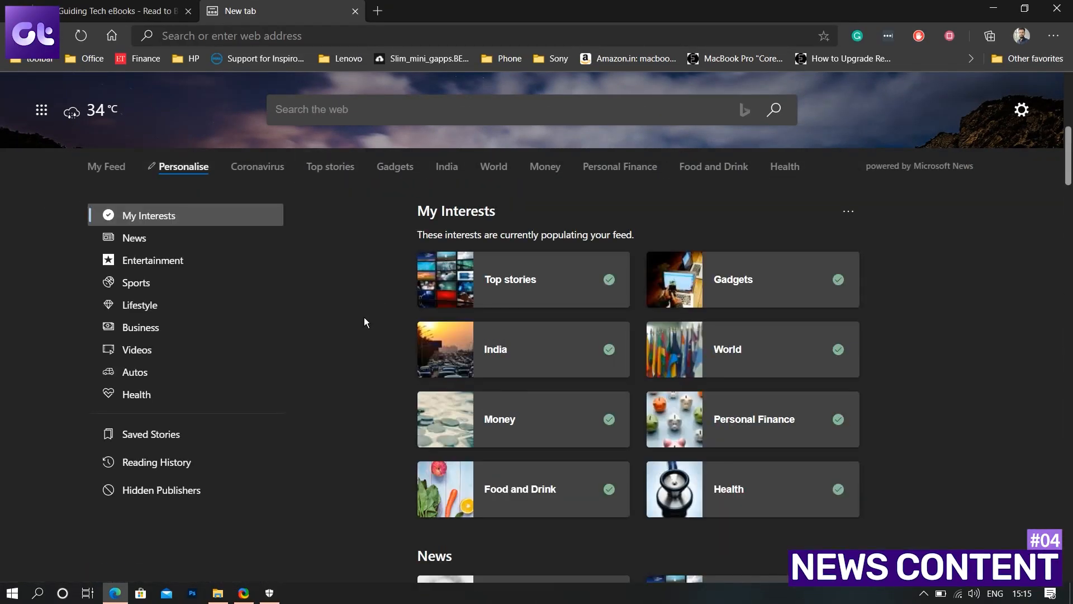
{"action": "mouse_move", "coordinate": [764, 307]}
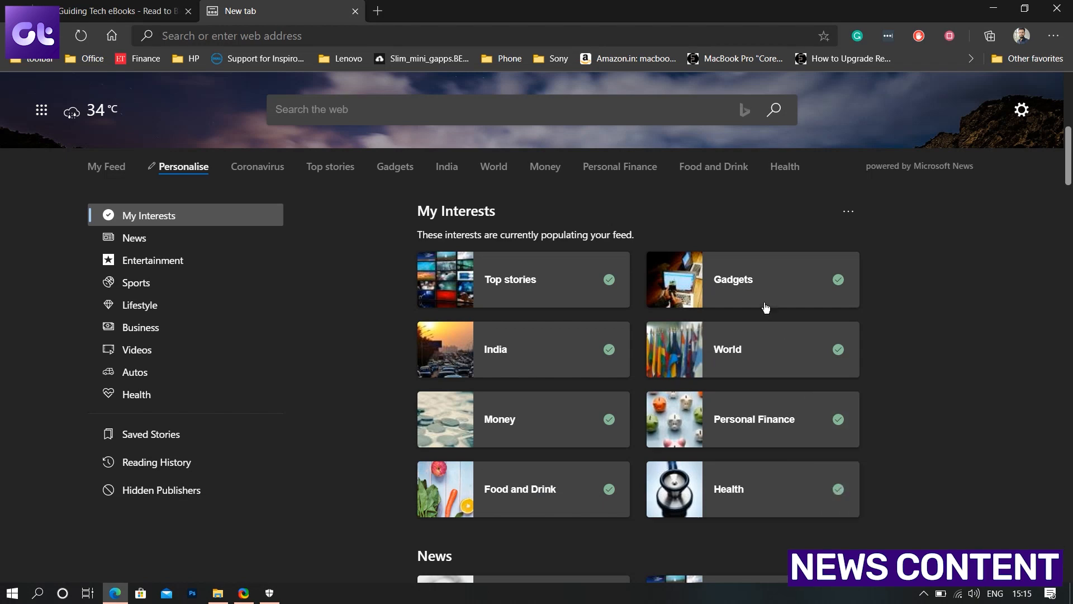
{"action": "left_click", "coordinate": [134, 237]}
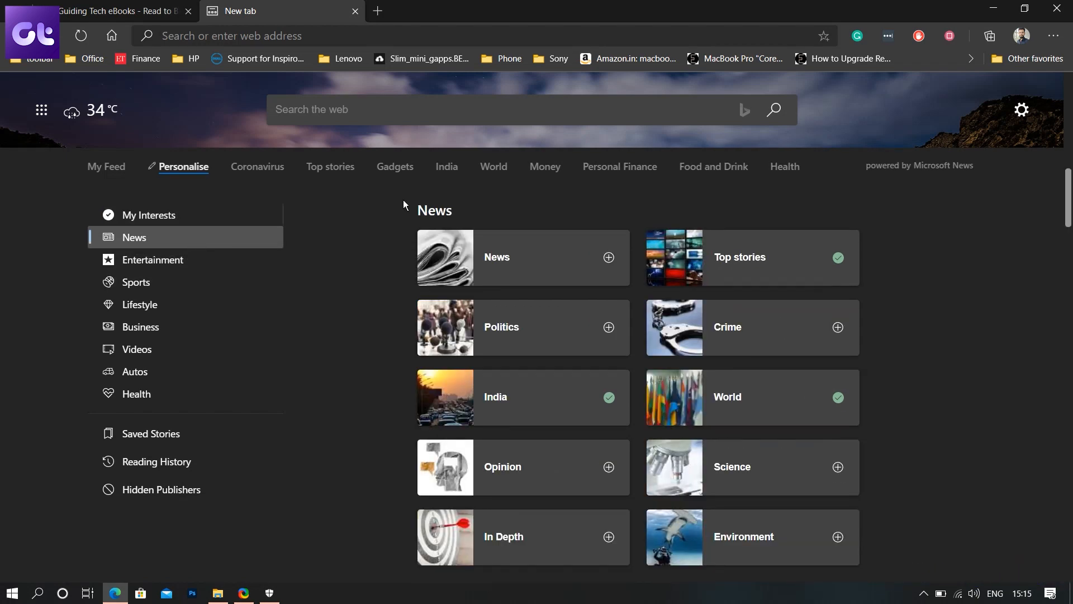
{"action": "scroll", "scroll_direction": "down", "scroll_amount": 3}
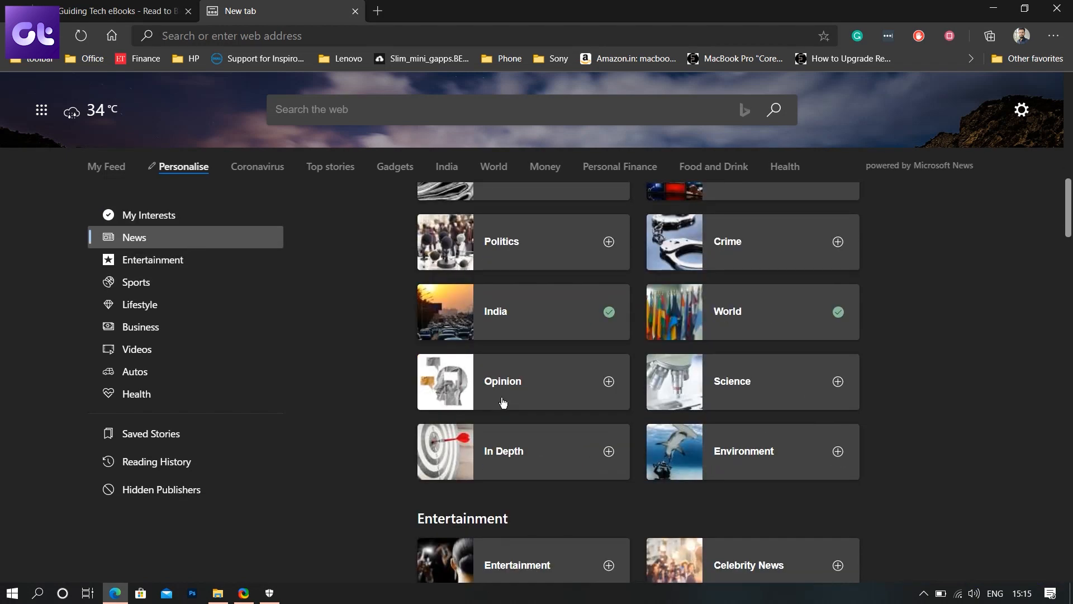
{"action": "left_click", "coordinate": [110, 11]}
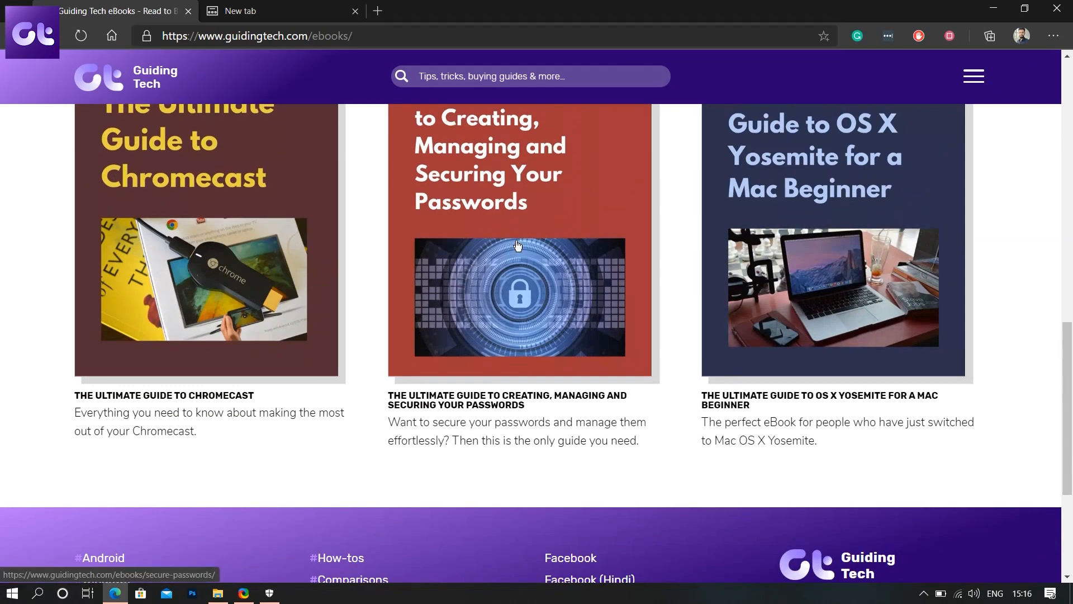
Step: Open the Oxygen OS article in Immersive Reader with wider text spacing and read it aloud
{"action": "scroll", "scroll_direction": "up", "scroll_amount": 3}
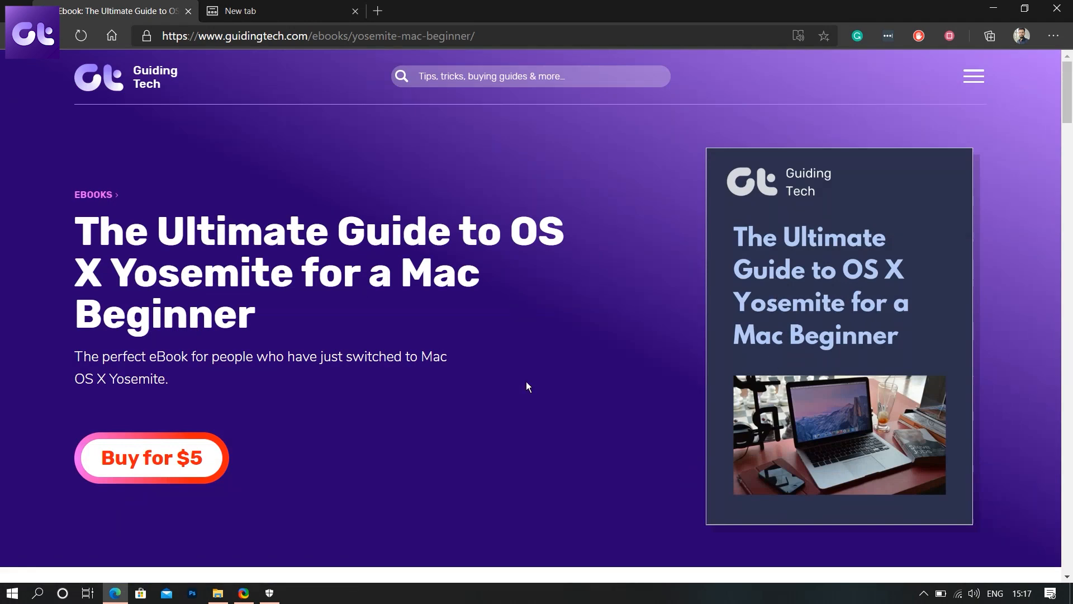
{"action": "left_click", "coordinate": [99, 77]}
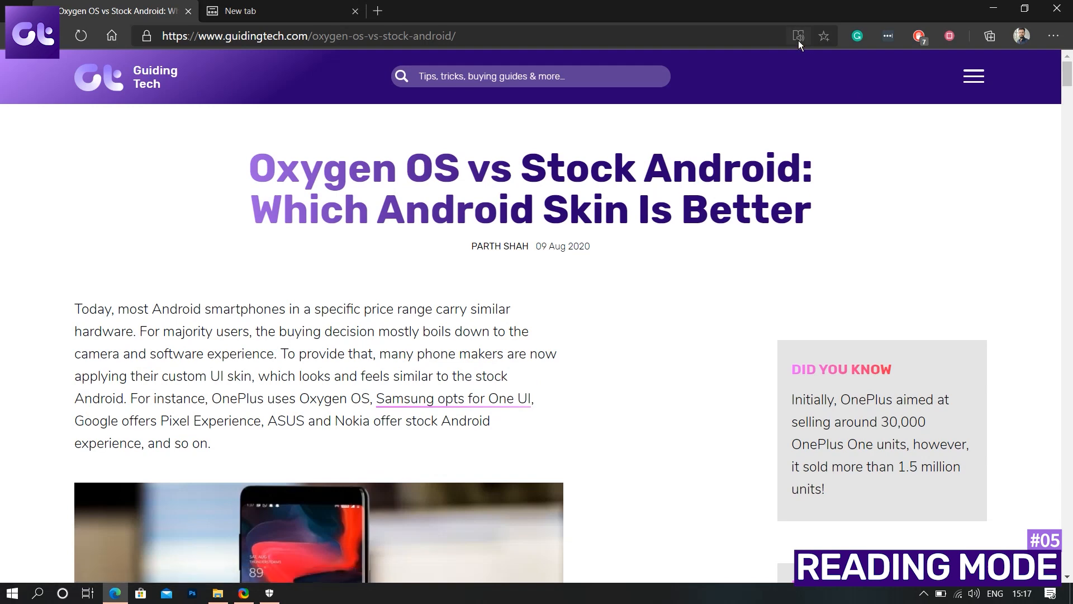
{"action": "left_click", "coordinate": [798, 36]}
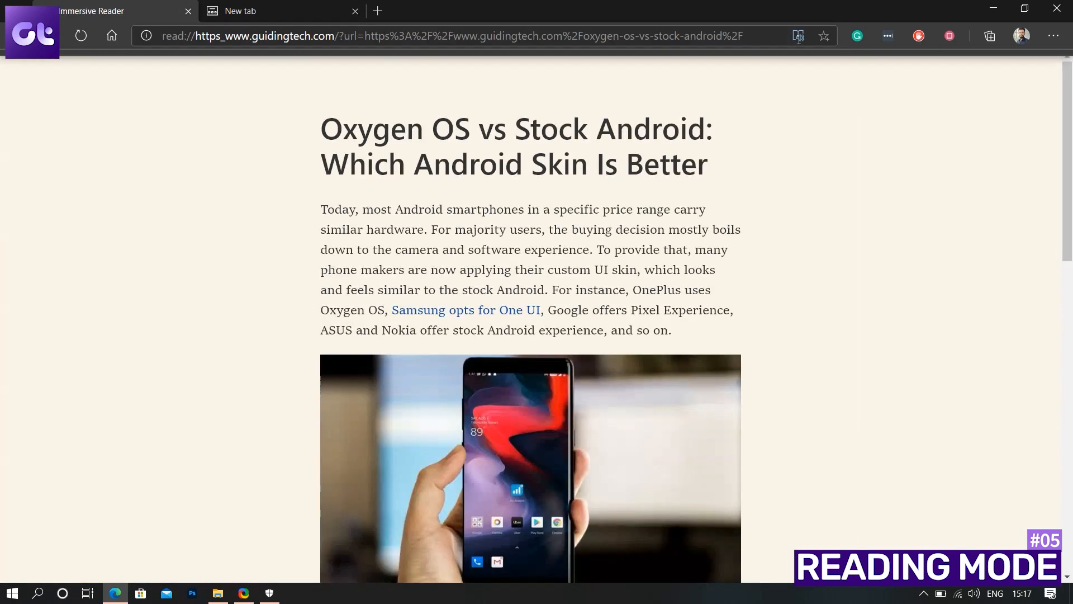
{"action": "scroll", "scroll_direction": "down", "scroll_amount": 3}
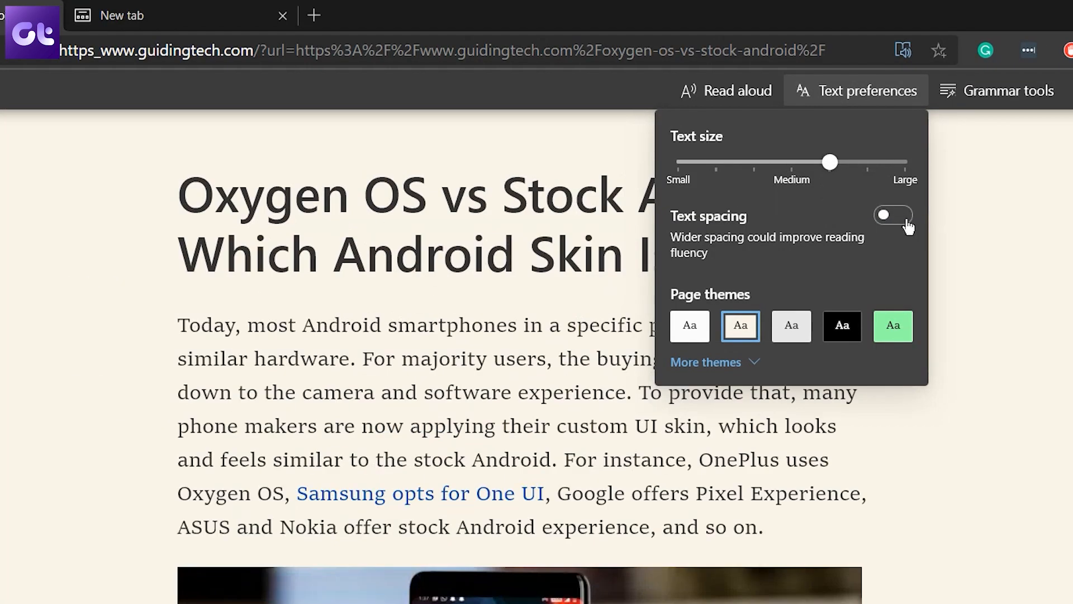
{"action": "left_click", "coordinate": [726, 91]}
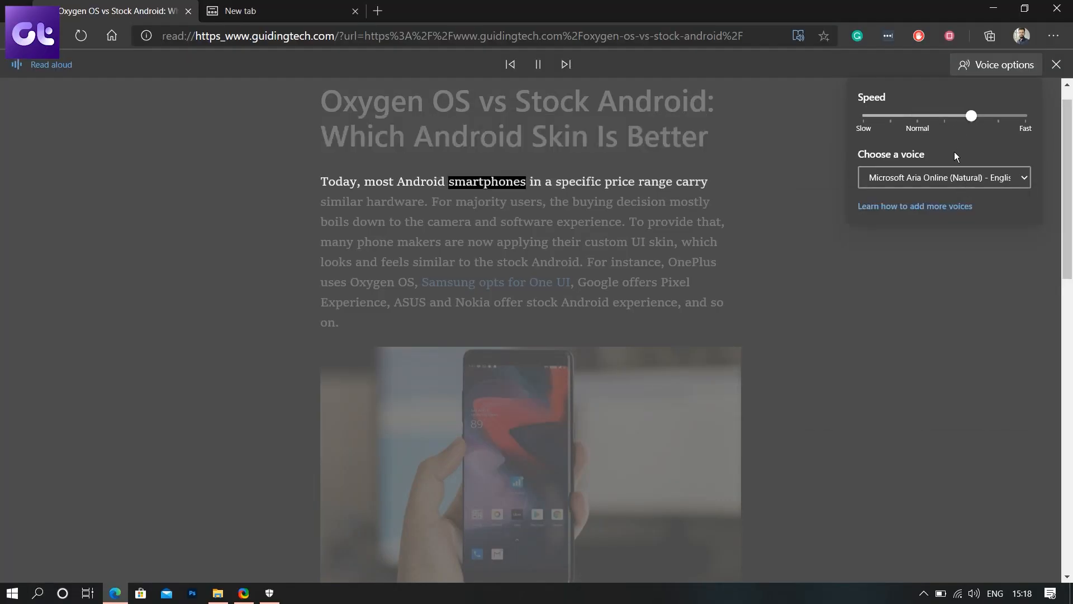
{"action": "left_click", "coordinate": [1055, 64]}
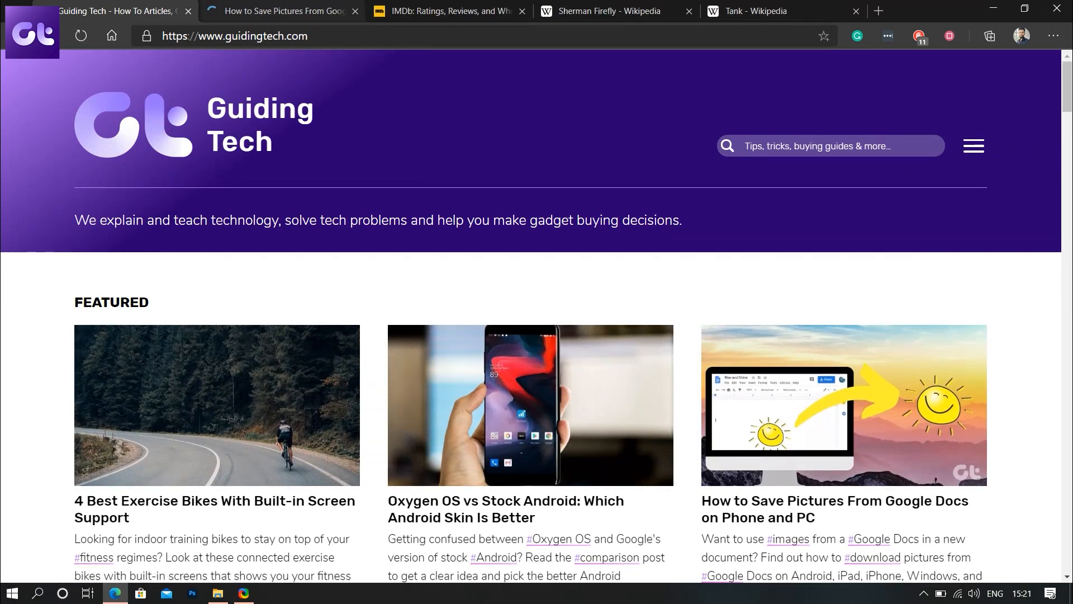
Step: Pin the tab of the Save Pictures from Google Docs article
{"action": "left_click", "coordinate": [834, 508]}
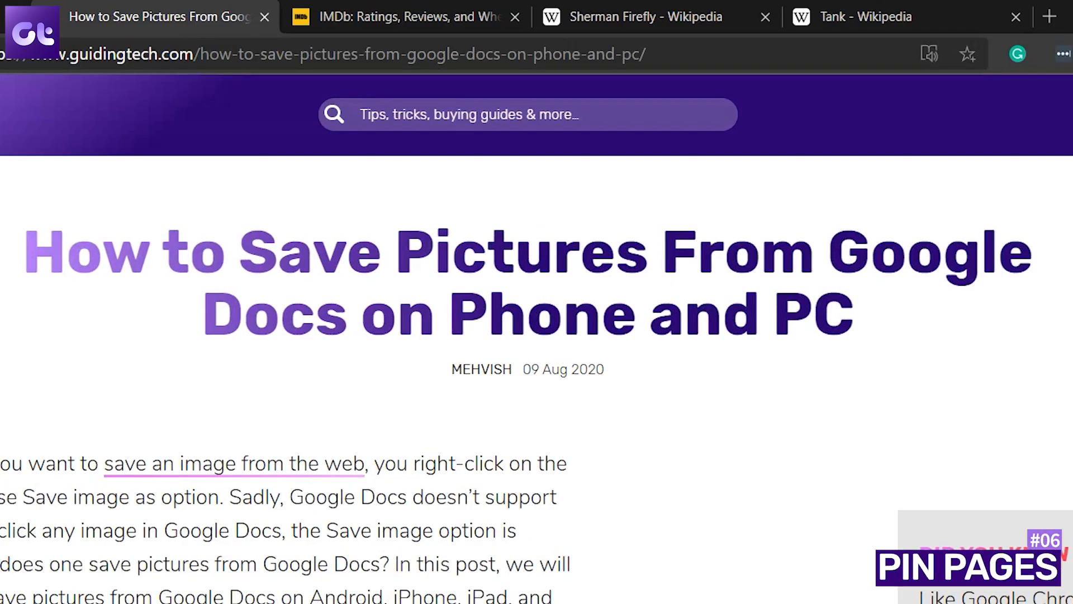
{"action": "right_click", "coordinate": [158, 16]}
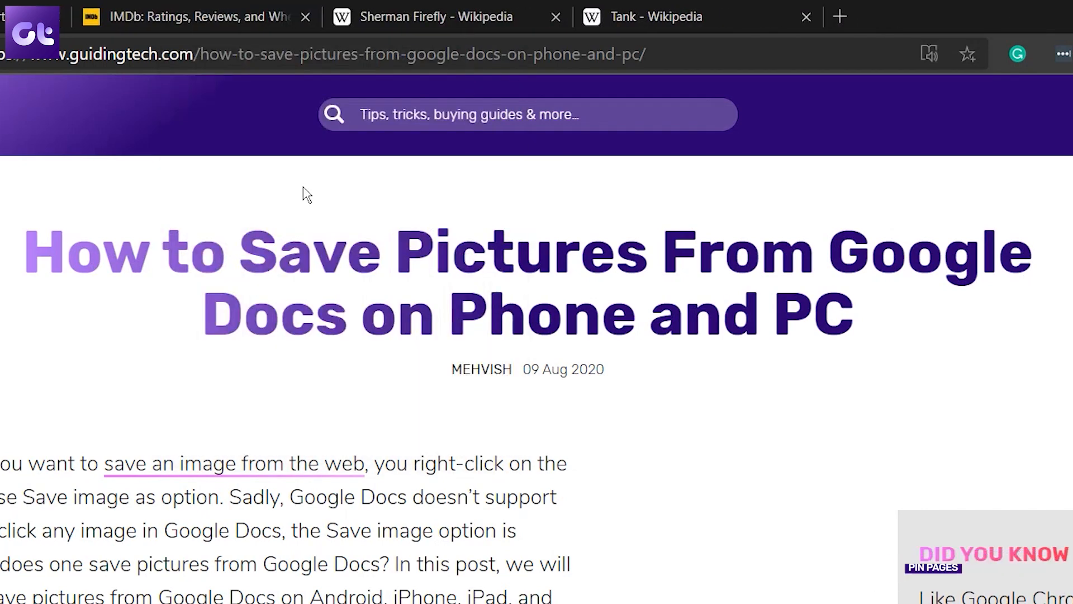
{"action": "left_click", "coordinate": [171, 16]}
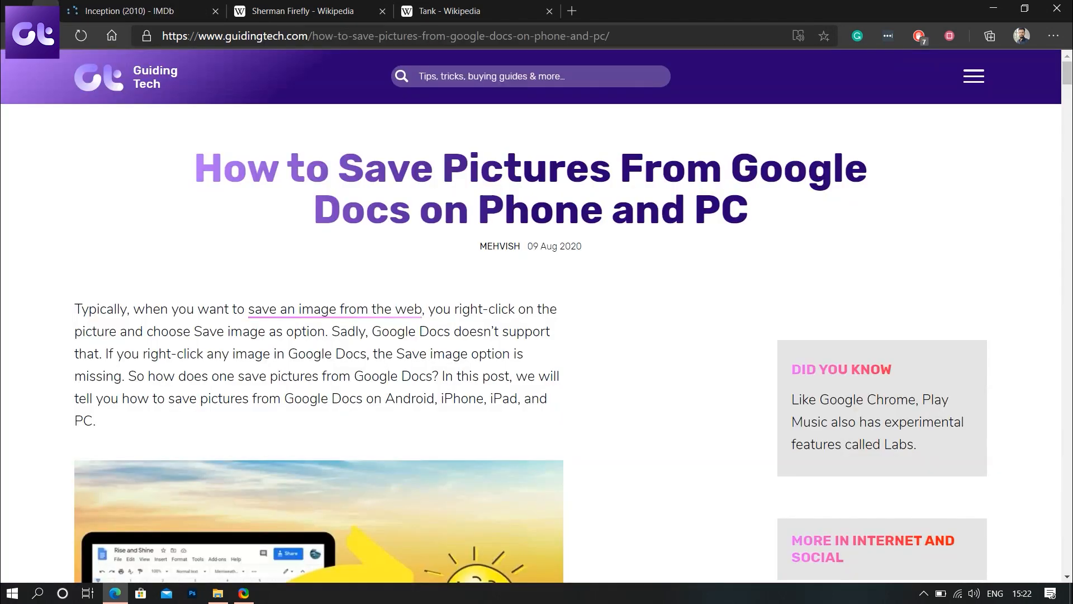
{"action": "left_click", "coordinate": [130, 11]}
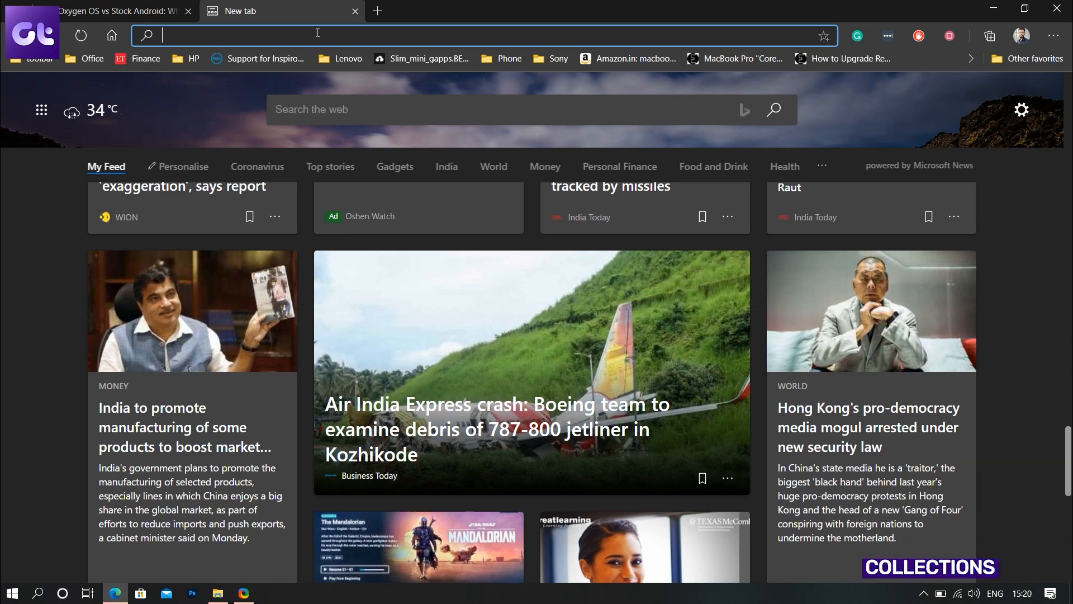
Step: Create a 'World War II' collection and add the Tank Wikipedia page to it
{"action": "type", "text": "https://www.imdb.com"}
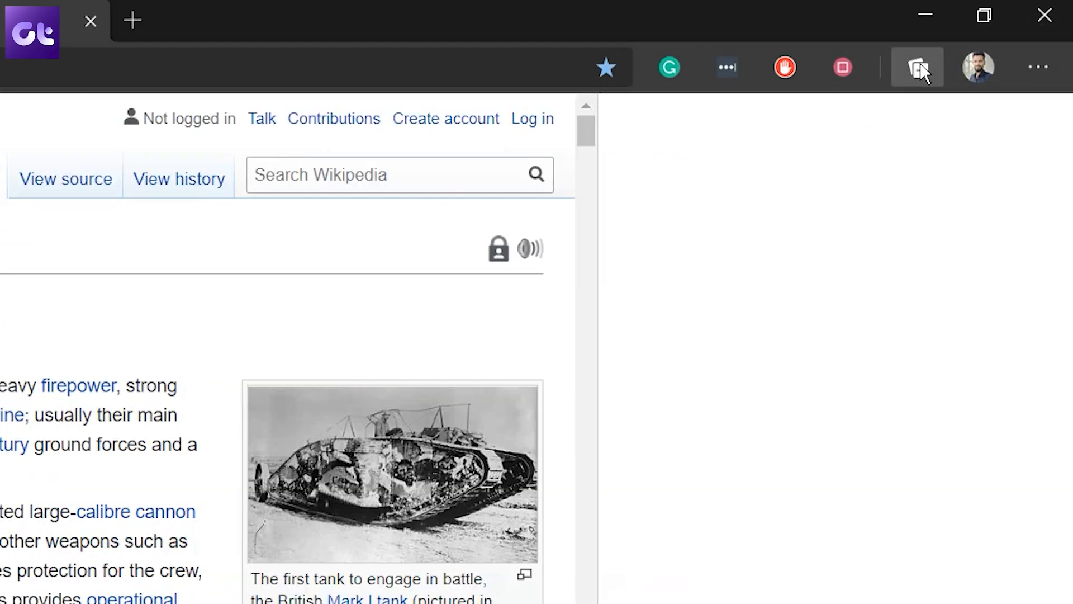
{"action": "left_click", "coordinate": [917, 67]}
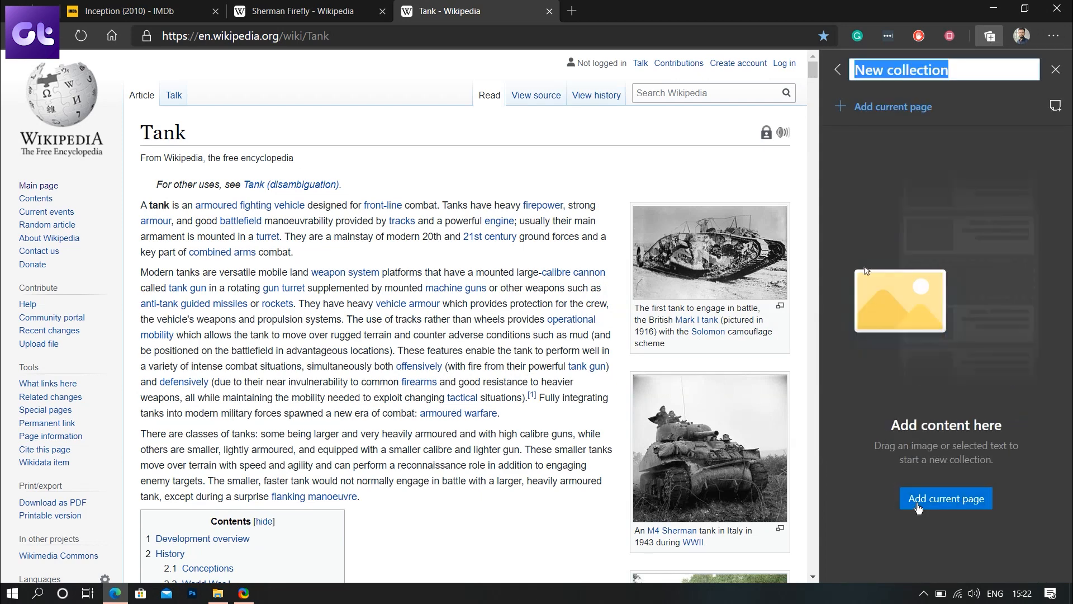
{"action": "type", "text": "World War II"}
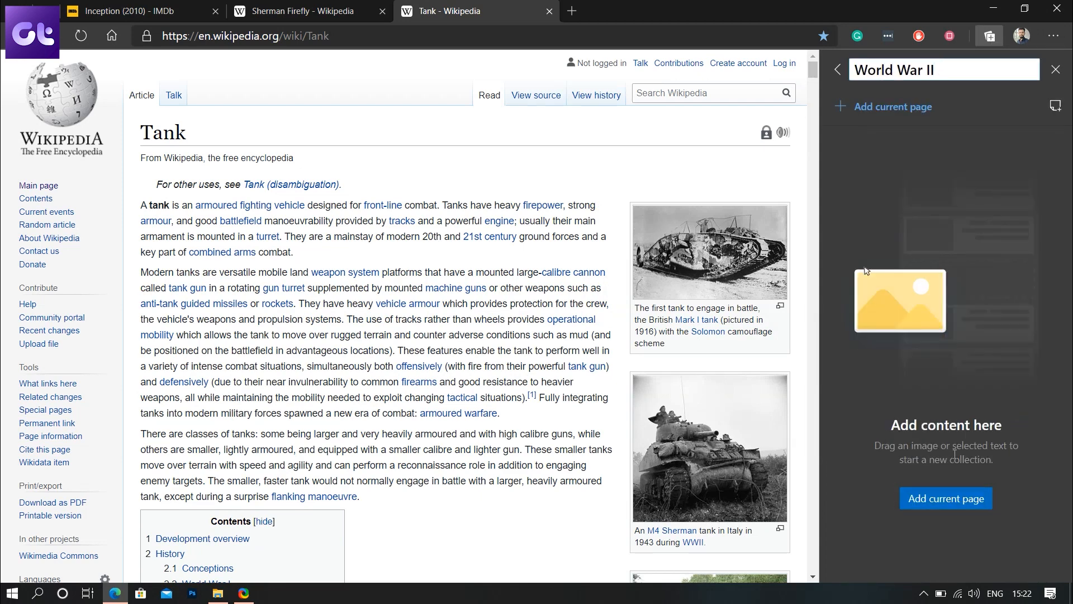
{"action": "left_click", "coordinate": [303, 11]}
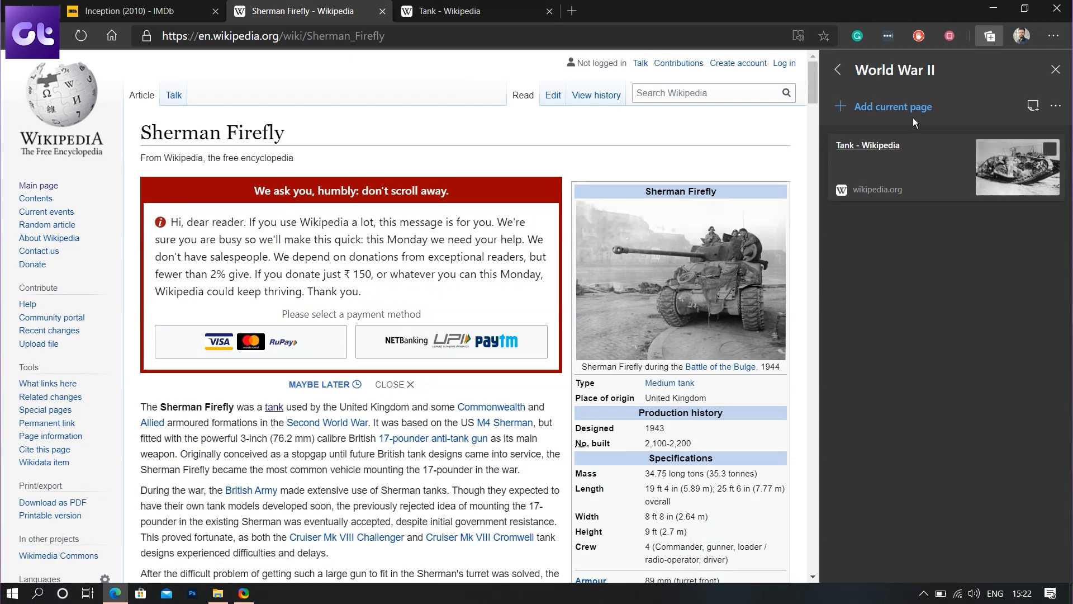